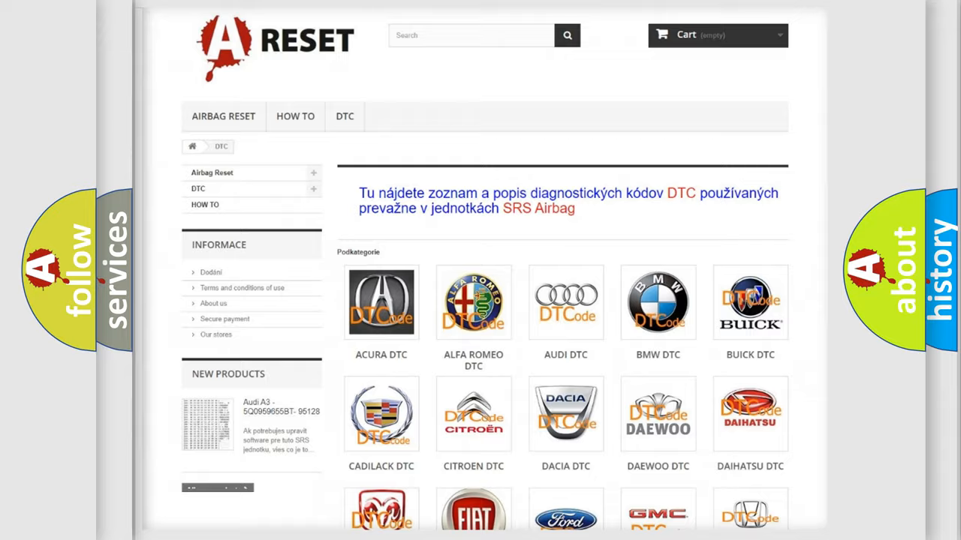
{"action": "scroll", "scroll_direction": "down", "scroll_amount": 3}
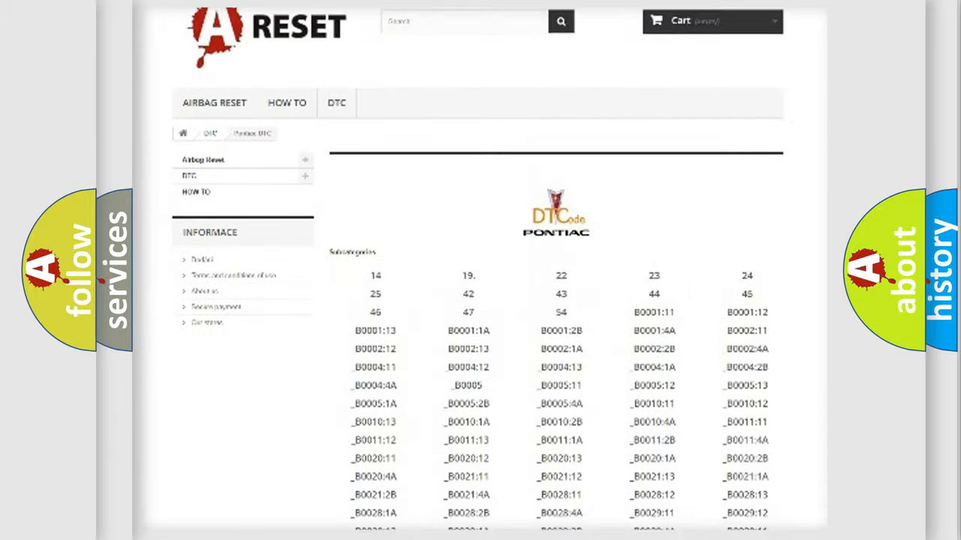
{"action": "scroll", "scroll_direction": "down", "scroll_amount": 3}
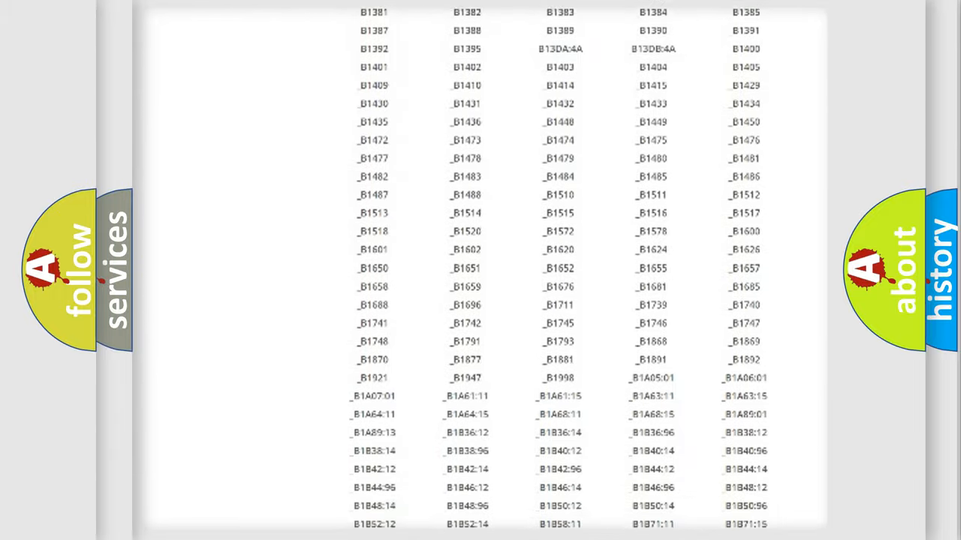